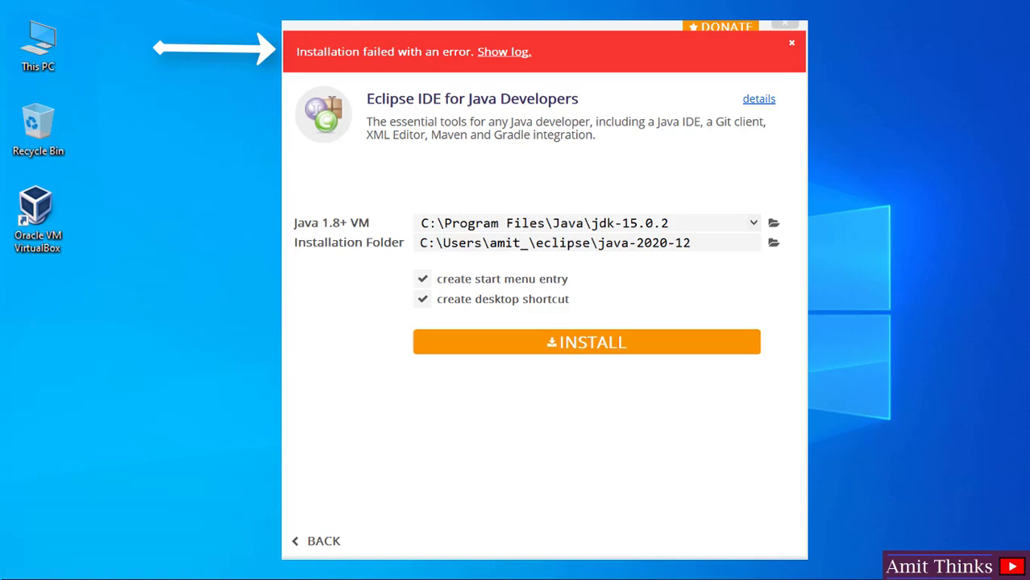
Step: Leave the failed Eclipse Installer and switch to a new Chrome browser tab
{"action": "left_click", "coordinate": [386, 564]}
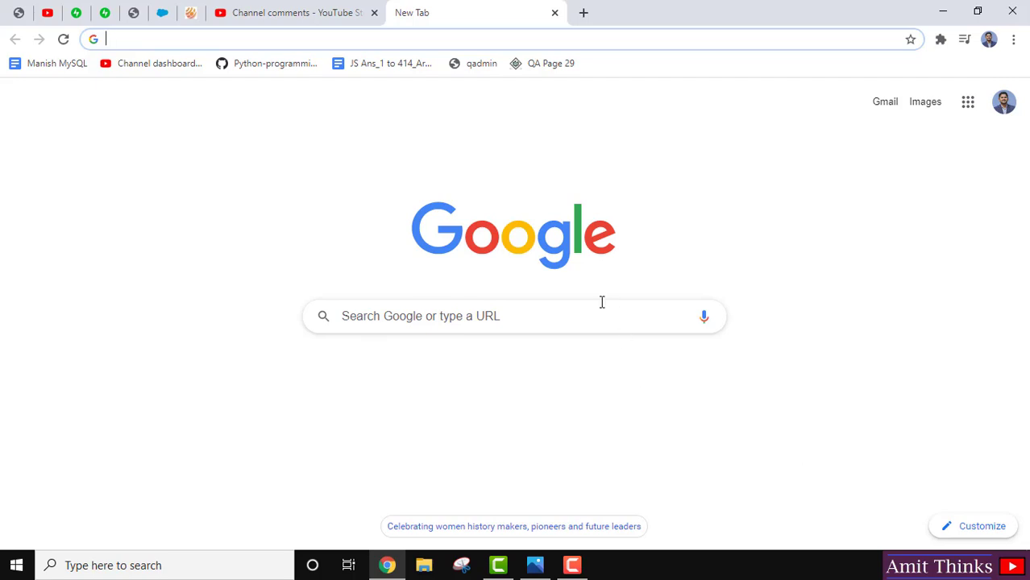
Step: Search Google for 'eclipse' and go to the Eclipse Foundation homepage at eclipse.org
{"action": "type", "text": "eclipse"}
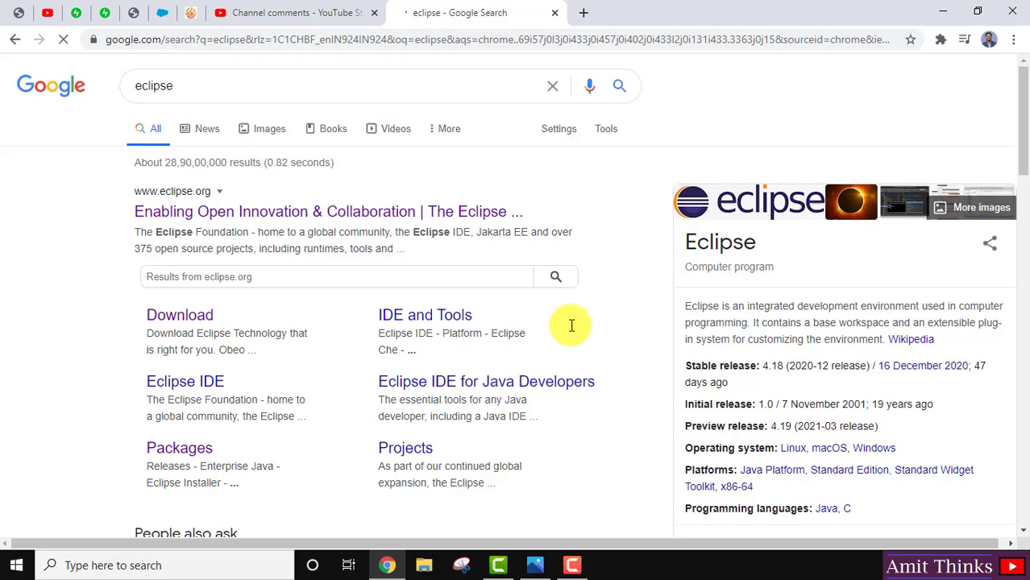
{"action": "left_click", "coordinate": [329, 211]}
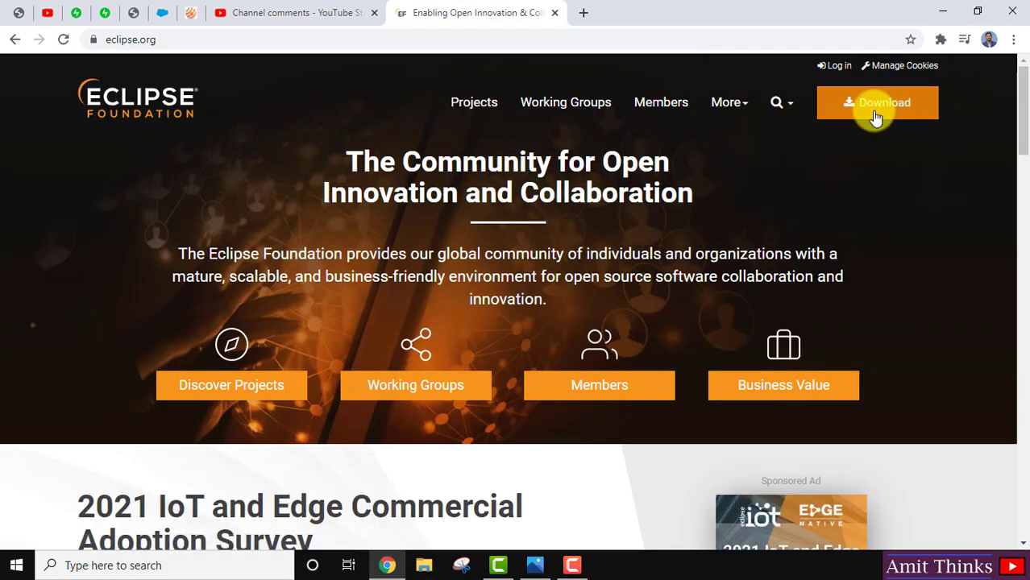
Step: Go to the Eclipse downloads page and follow Download Packages under Eclipse IDE 2020-12
{"action": "left_click", "coordinate": [877, 103]}
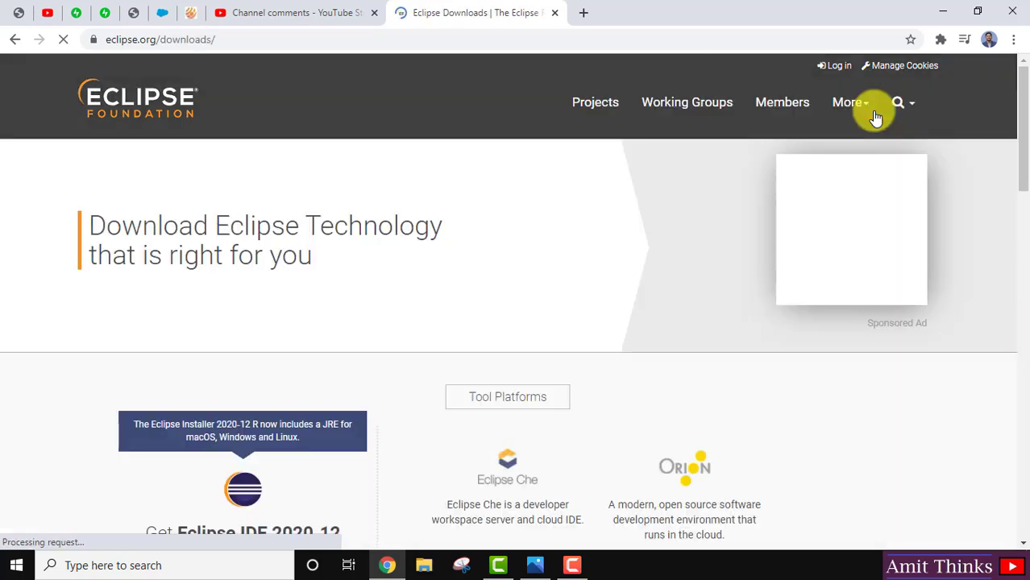
{"action": "scroll", "scroll_direction": "down", "scroll_amount": 3}
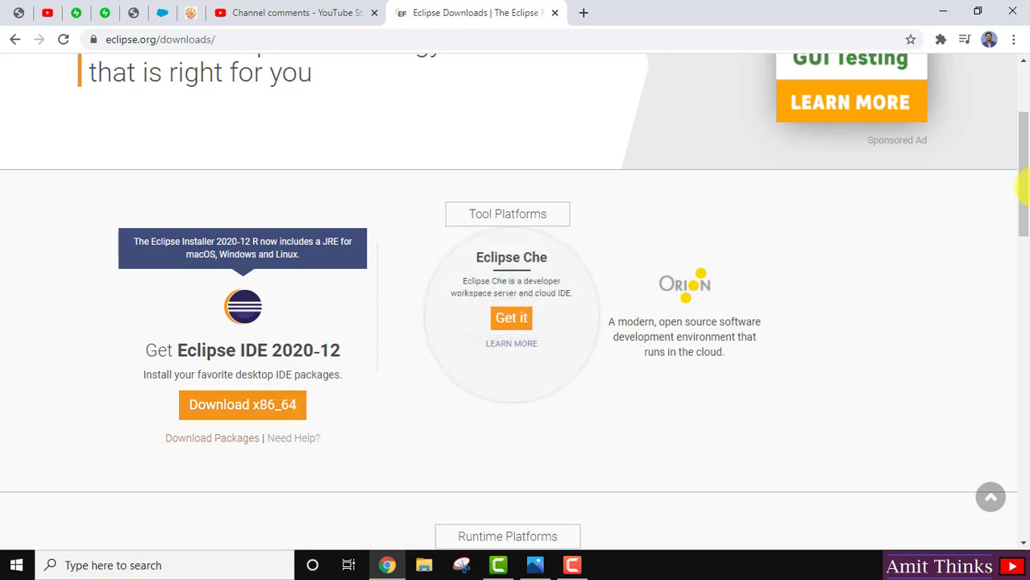
{"action": "scroll", "scroll_direction": "down", "scroll_amount": 3}
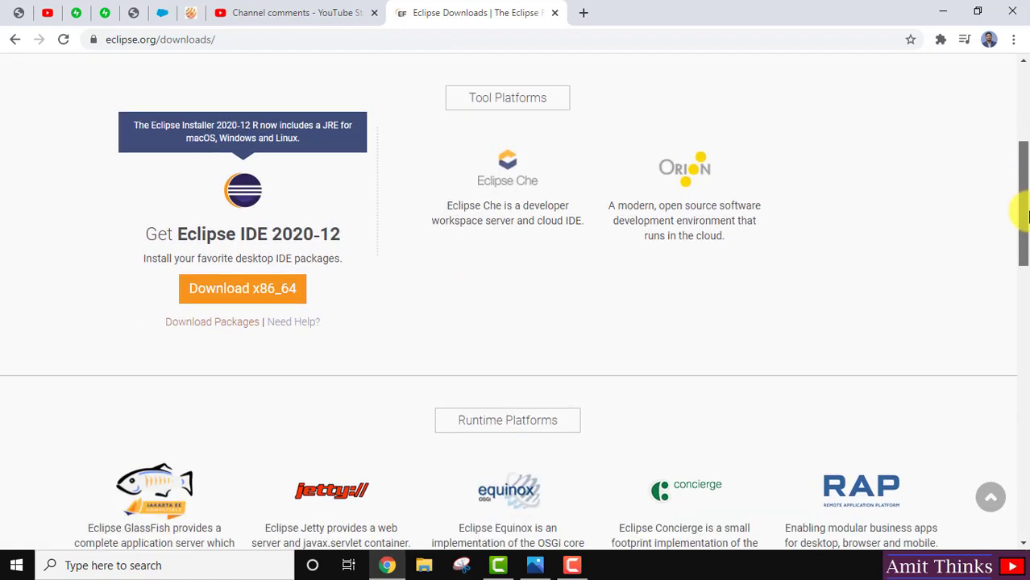
{"action": "mouse_move", "coordinate": [226, 325]}
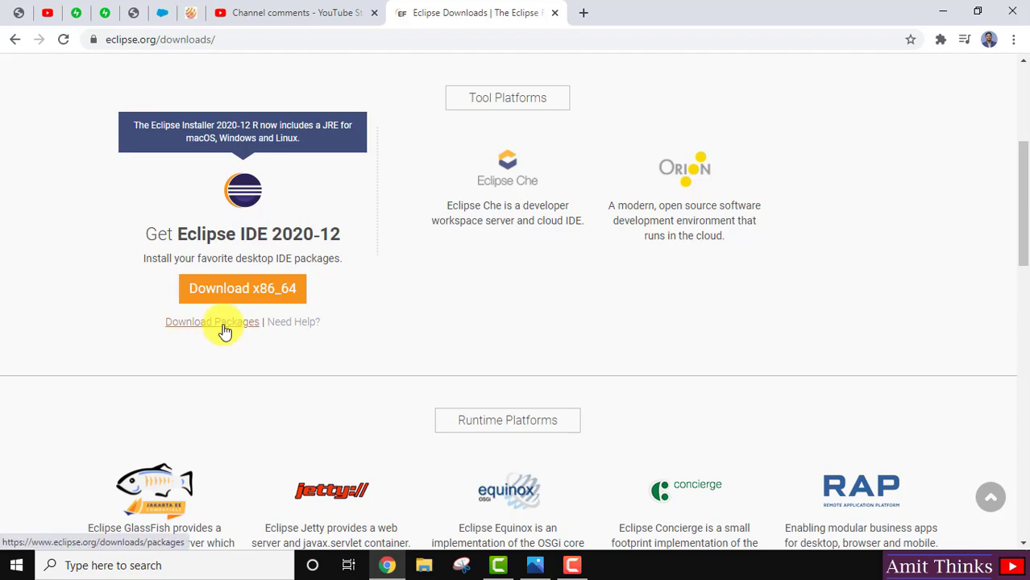
{"action": "left_click", "coordinate": [212, 322]}
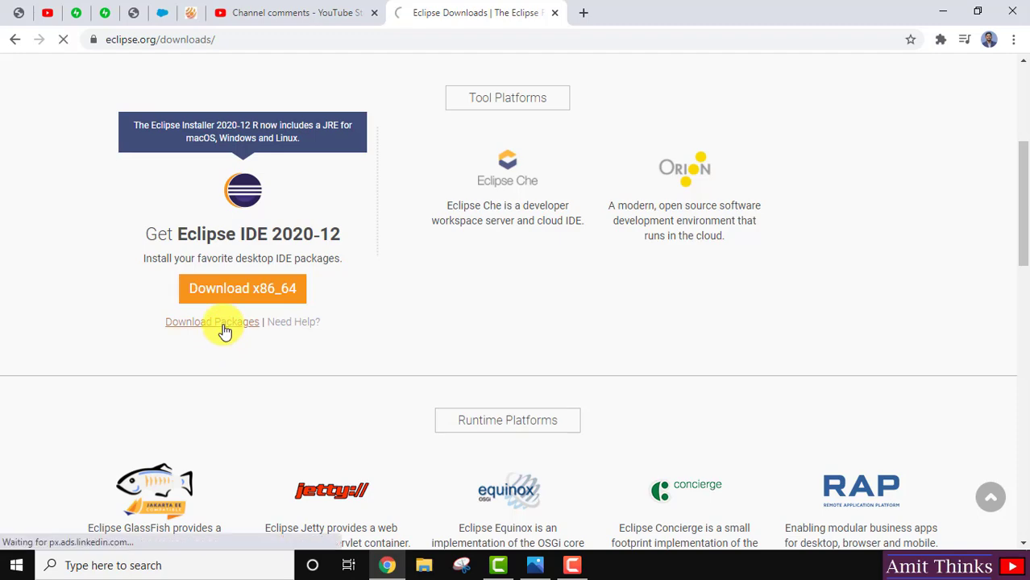
Step: Reach the Eclipse IDE 2020-12 R Packages list and locate Eclipse IDE for Java Developers
{"action": "left_click", "coordinate": [211, 322]}
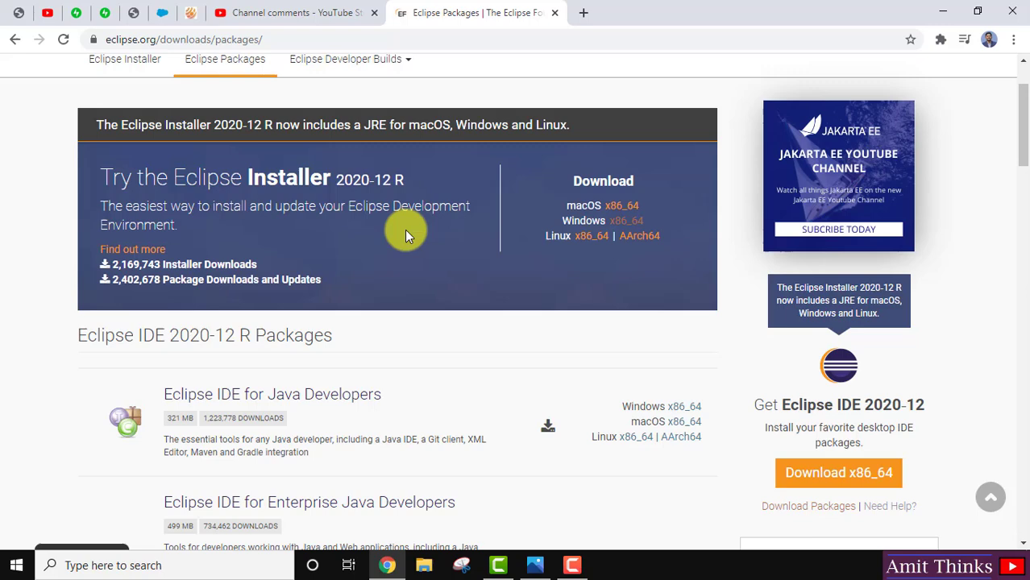
{"action": "scroll", "scroll_direction": "down", "scroll_amount": 3}
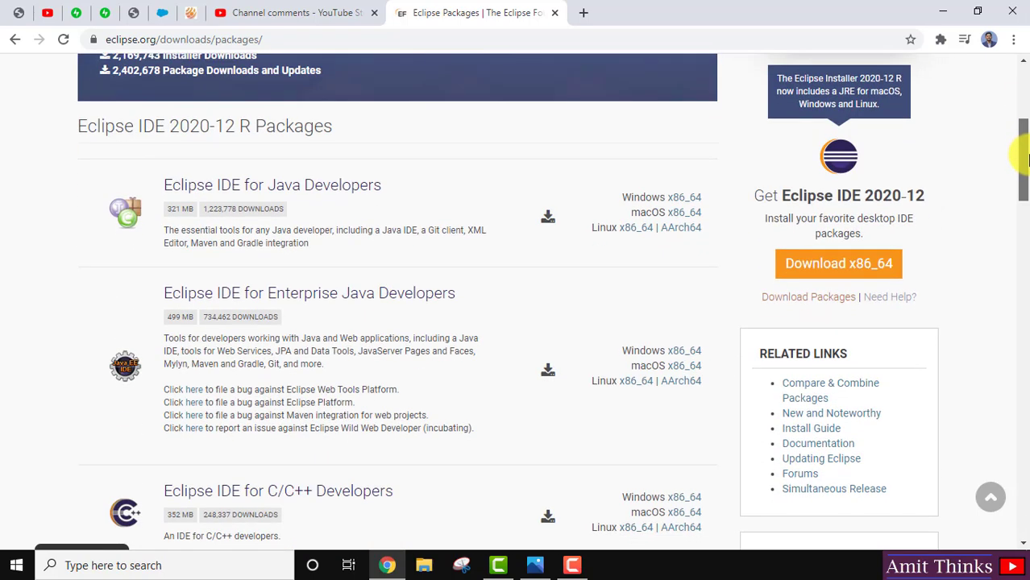
{"action": "scroll", "scroll_direction": "down", "scroll_amount": 3}
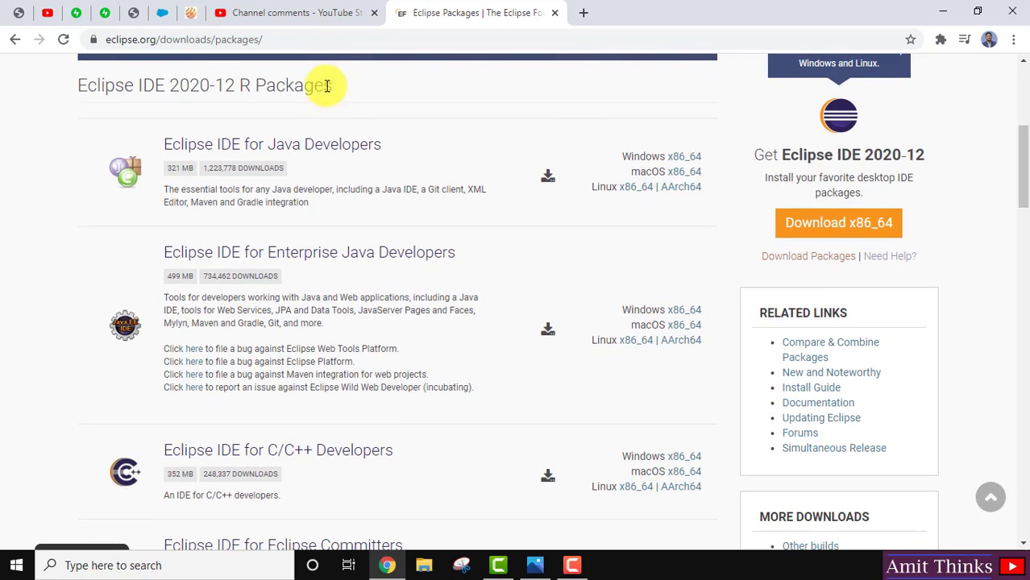
{"action": "mouse_move", "coordinate": [399, 136]}
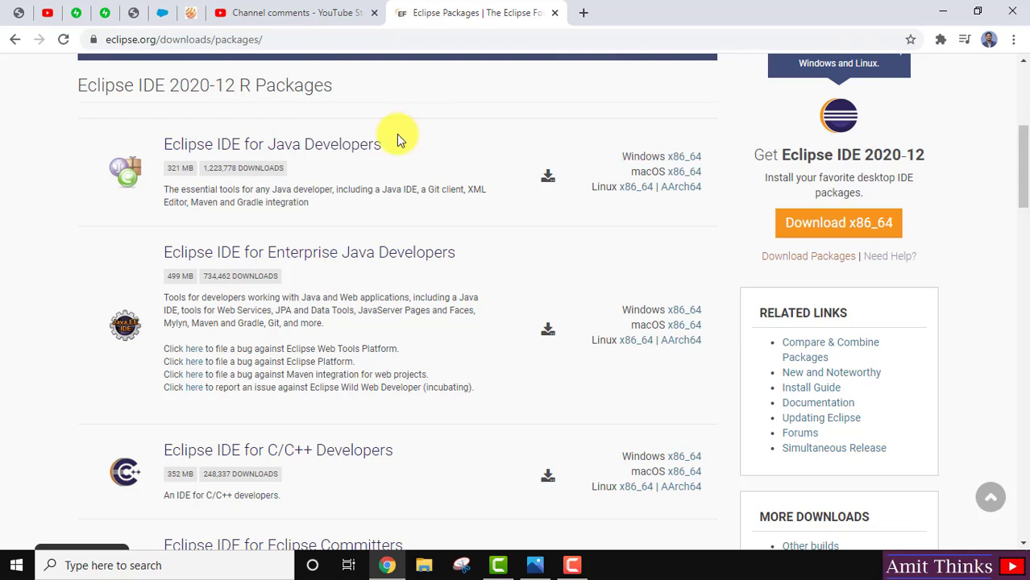
{"action": "mouse_move", "coordinate": [406, 149]}
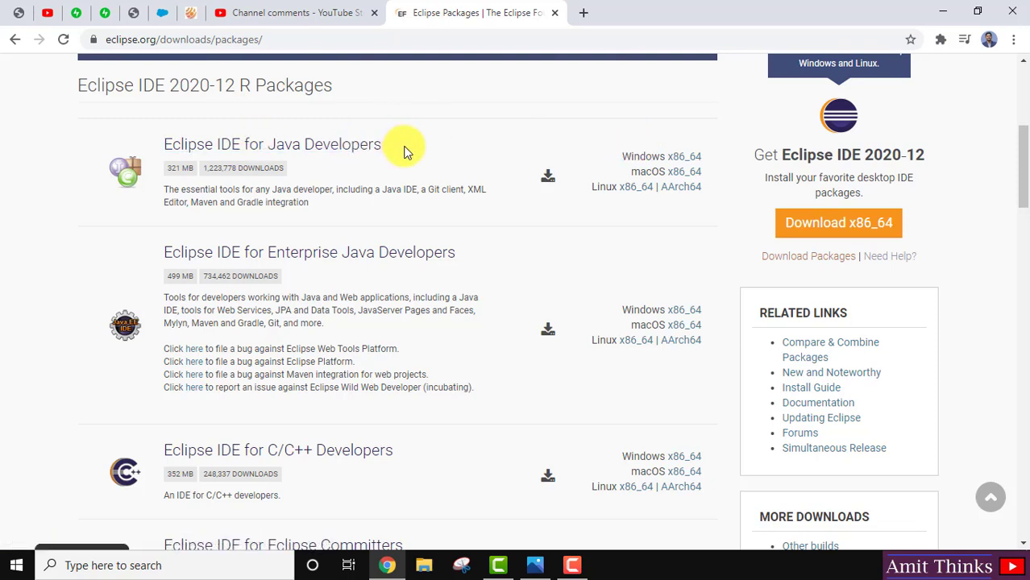
{"action": "mouse_move", "coordinate": [680, 156]}
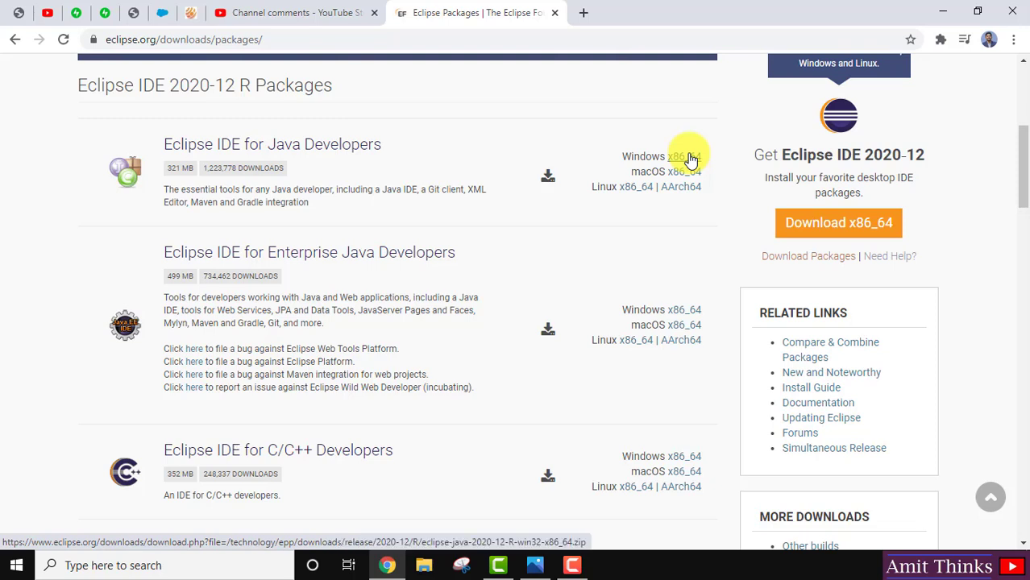
{"action": "mouse_move", "coordinate": [632, 187]}
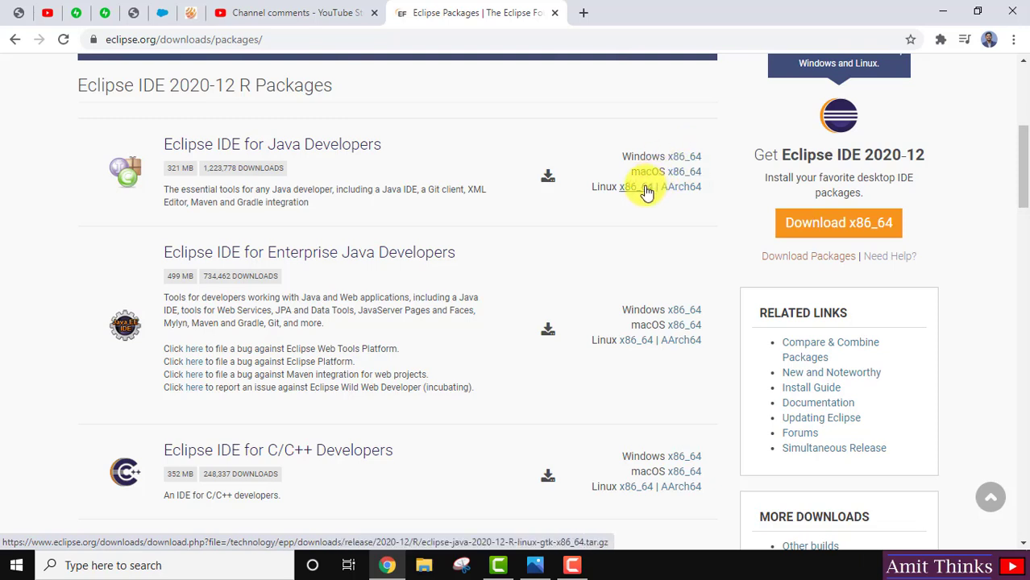
{"action": "mouse_move", "coordinate": [691, 156]}
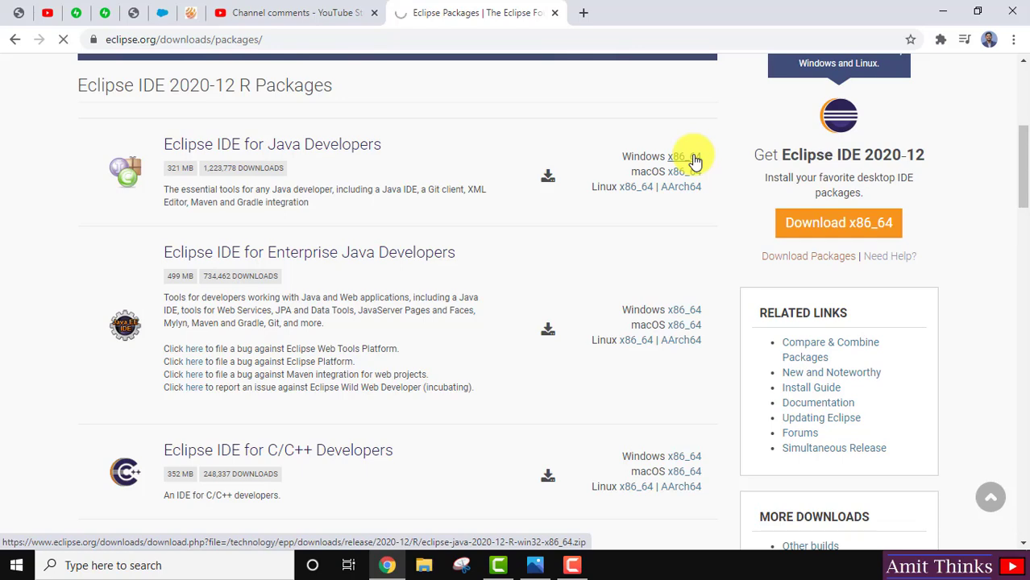
Step: Choose the Java Developers Windows x86_64 package and download eclipse-java-2020-12-R-win32-x86_64.zip from the mirror page
{"action": "left_click", "coordinate": [661, 156]}
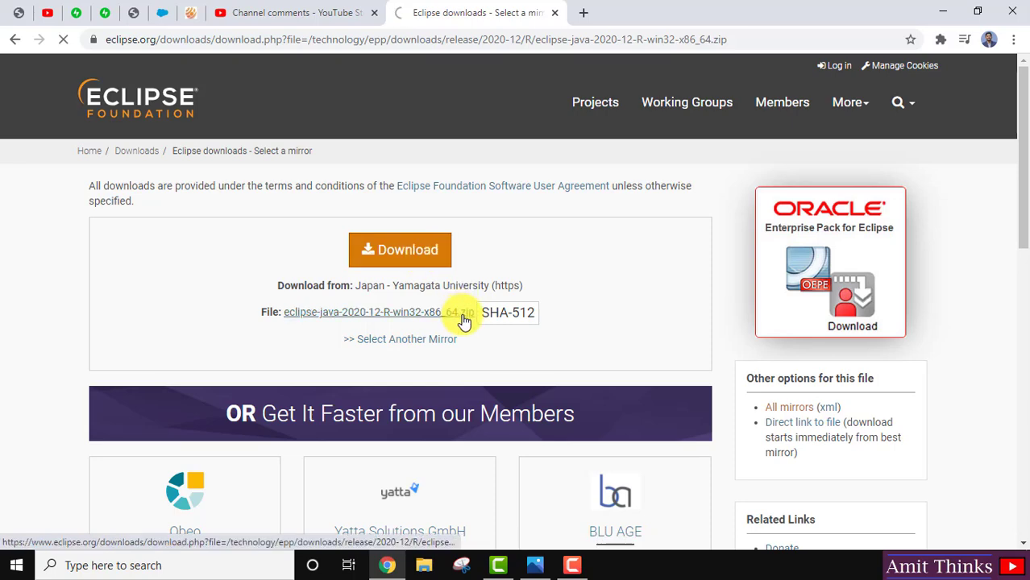
{"action": "left_click", "coordinate": [399, 248]}
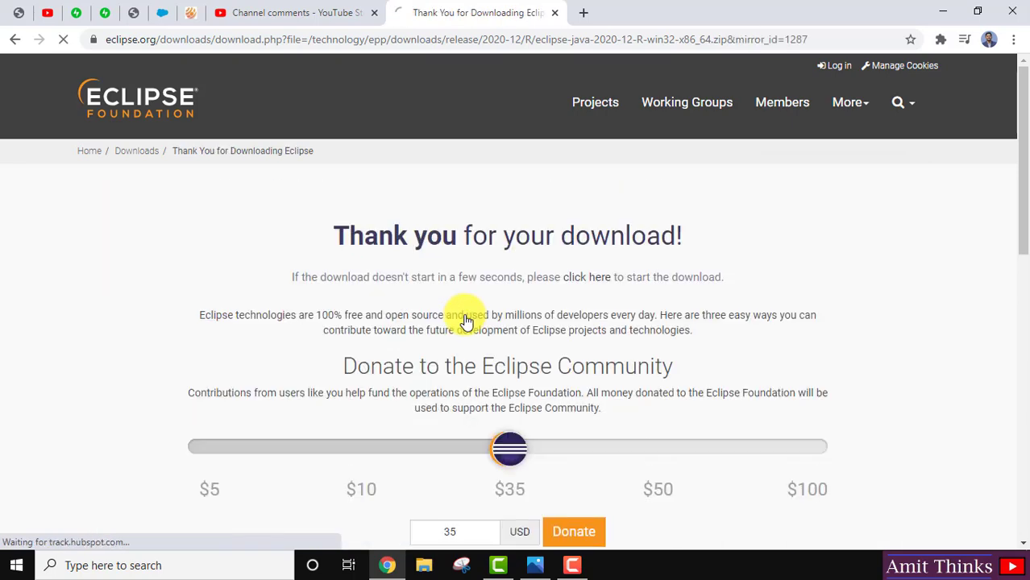